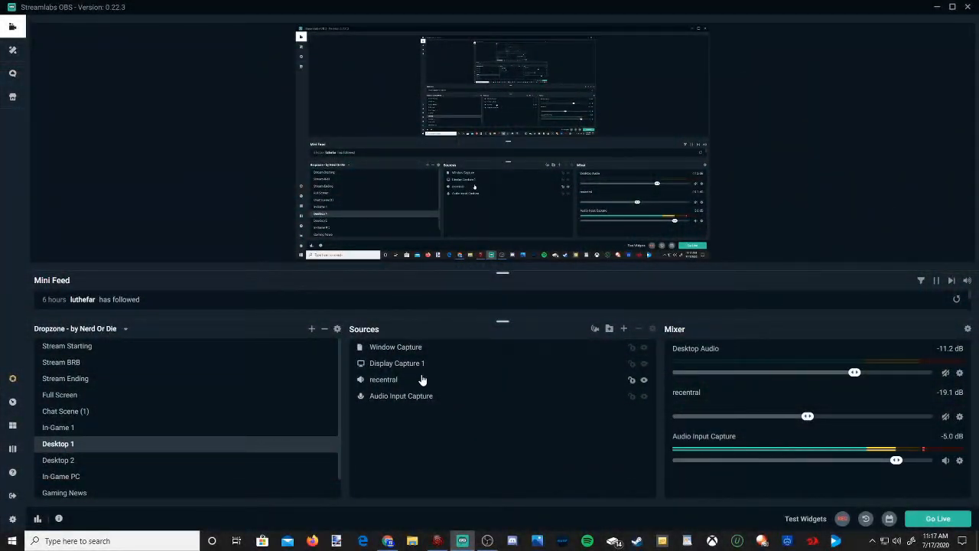
Check the Display Capture 1 source's capture settings in the current scene and leave them unchanged.
click(396, 364)
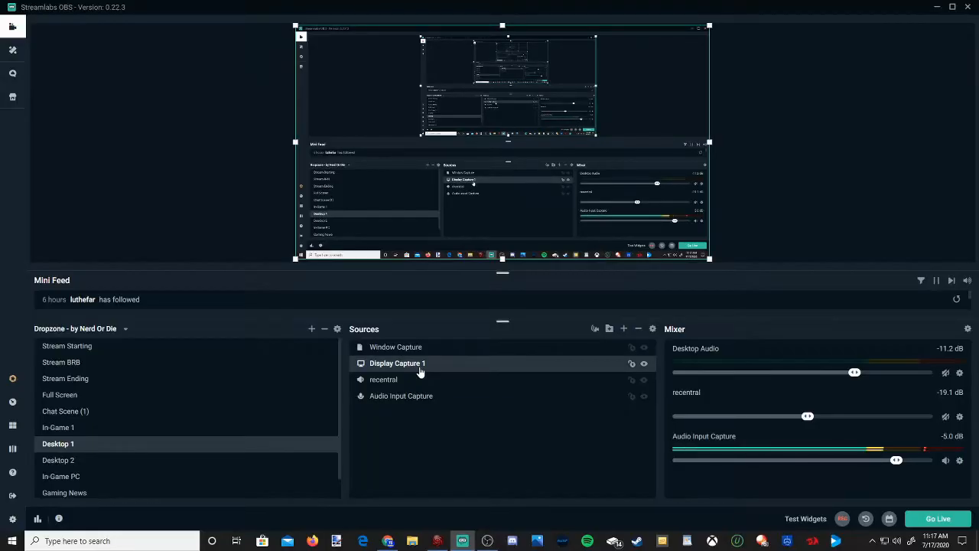
double_click(397, 364)
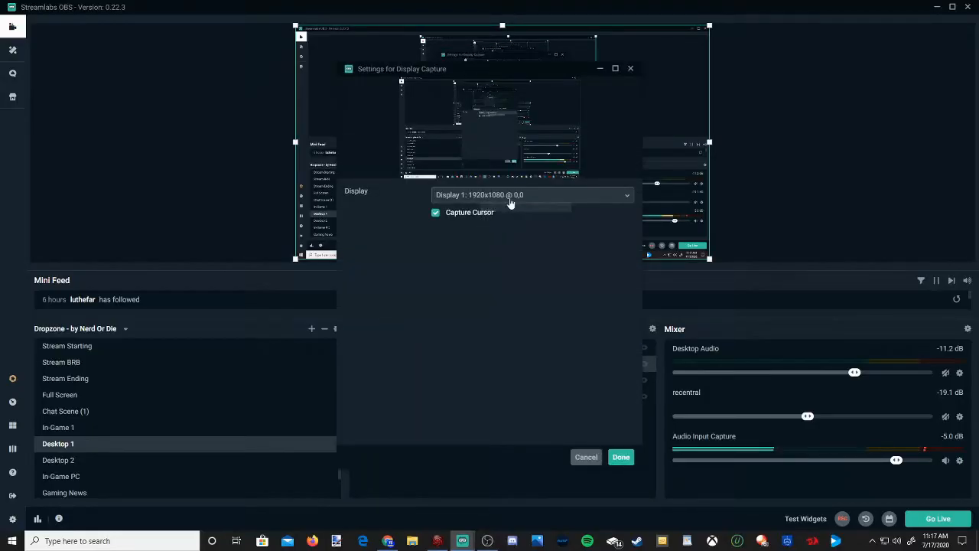
click(621, 456)
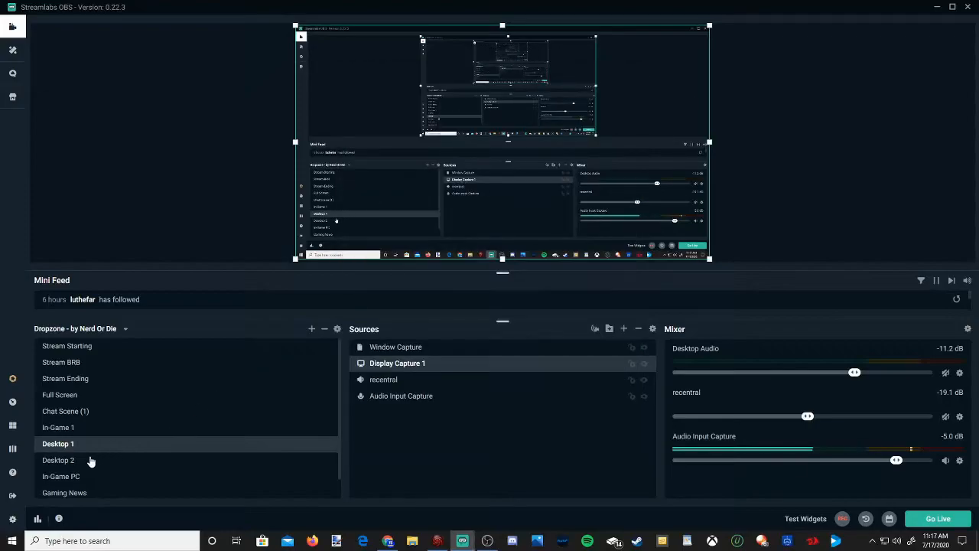
In the Desktop 2 scene, confirm its Display Capture uses Display 2: 3840x2160.
click(58, 459)
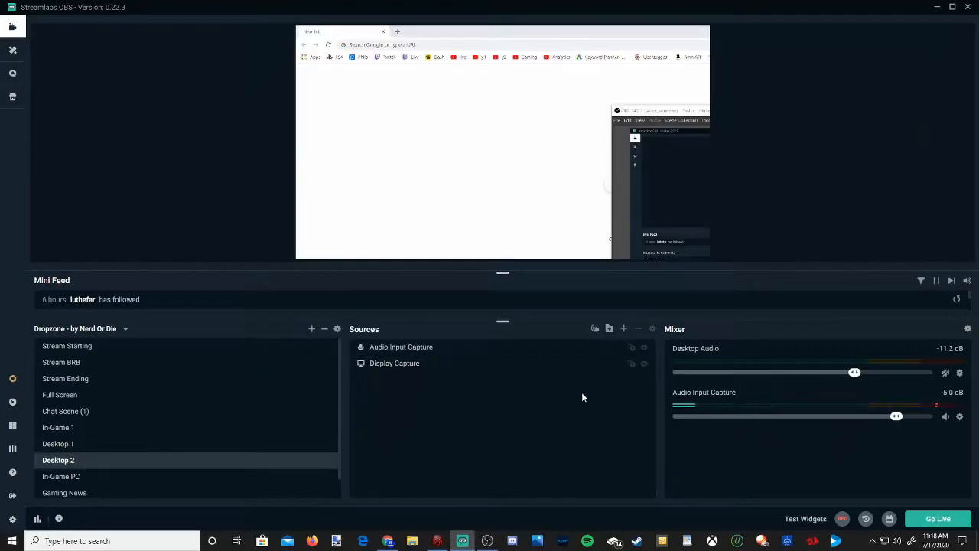
double_click(395, 363)
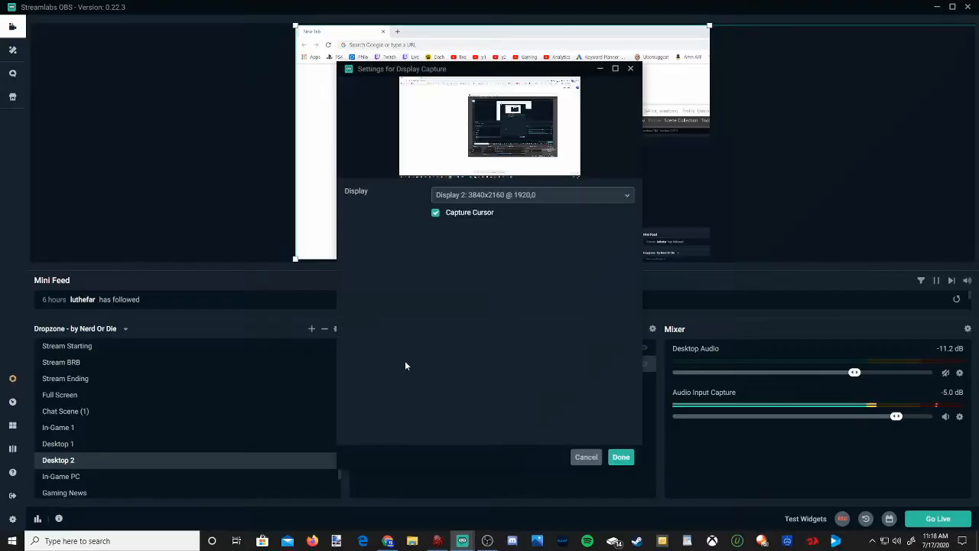
mouse_move(487, 205)
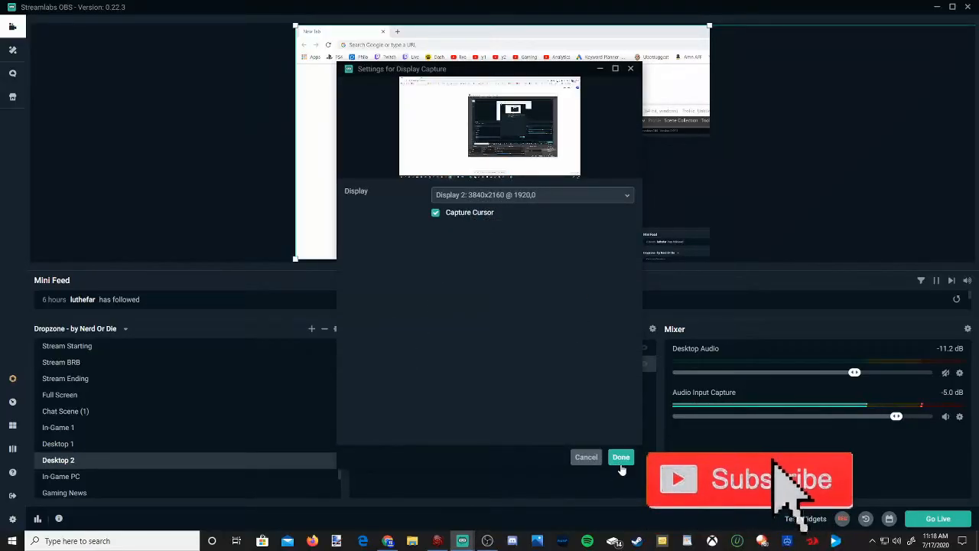
click(621, 456)
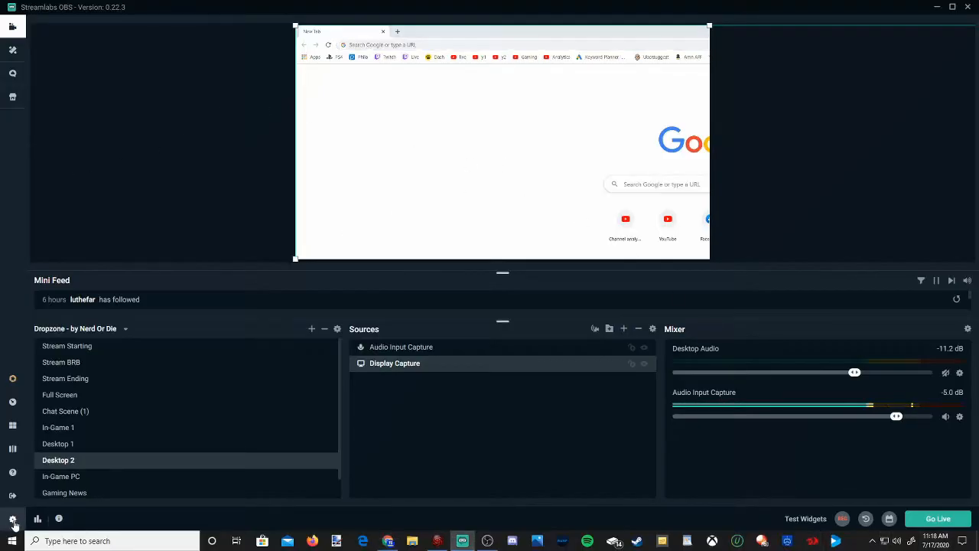
click(9, 512)
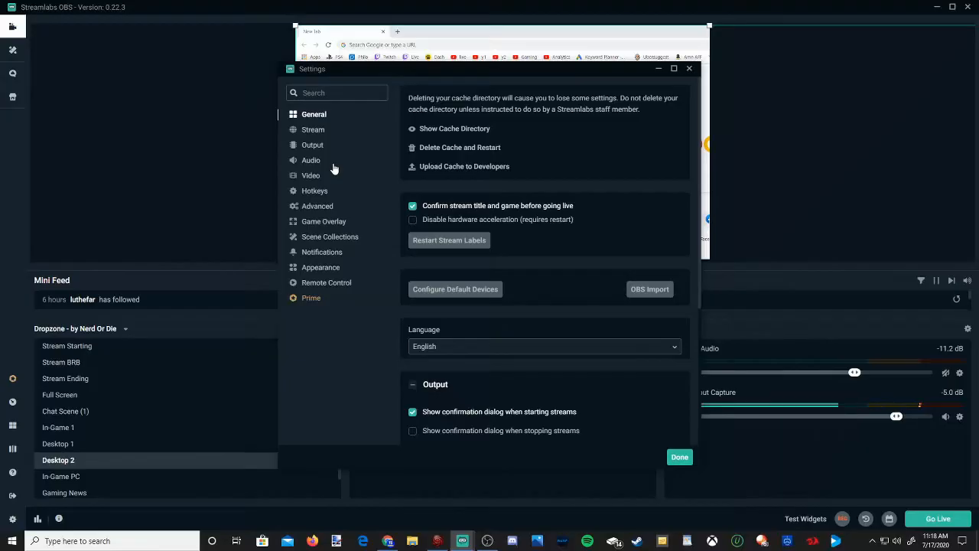
click(311, 174)
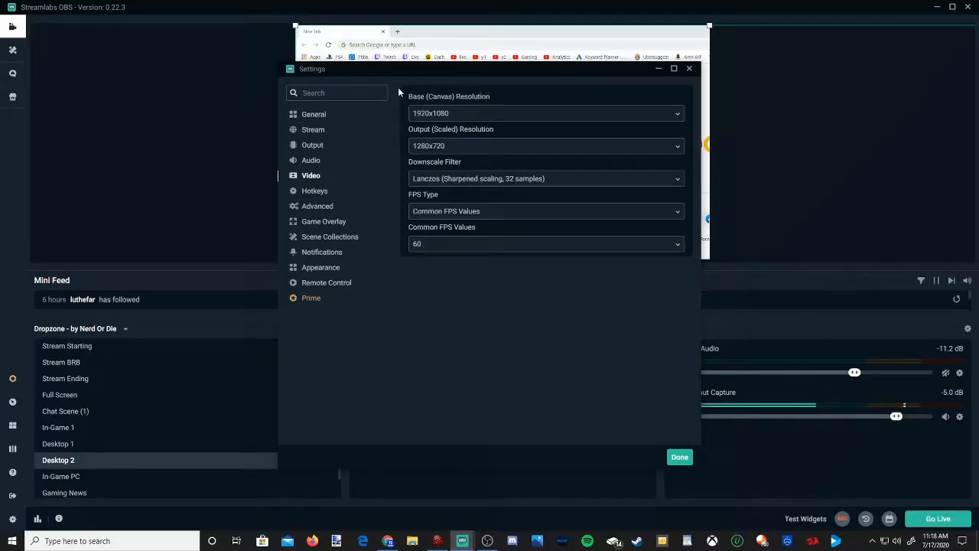
mouse_move(432, 113)
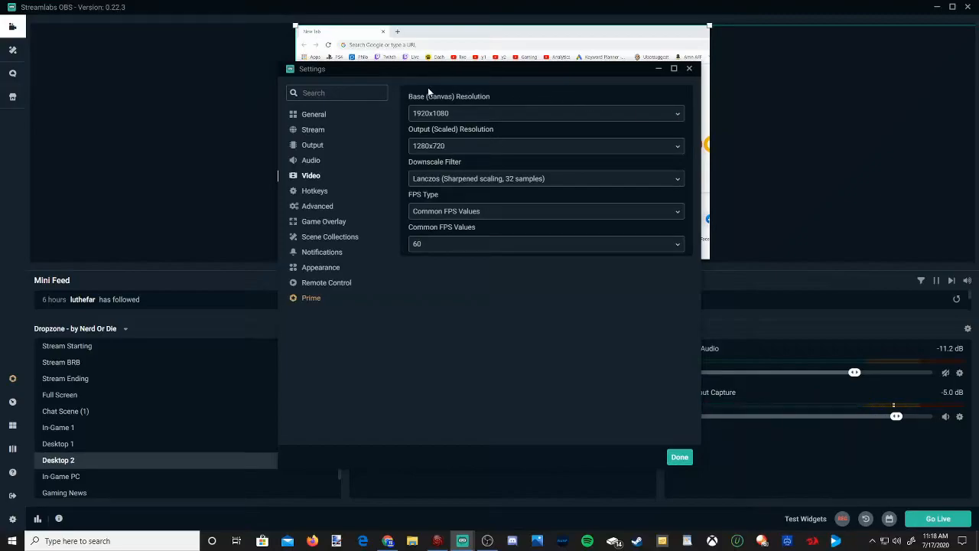
mouse_move(572, 127)
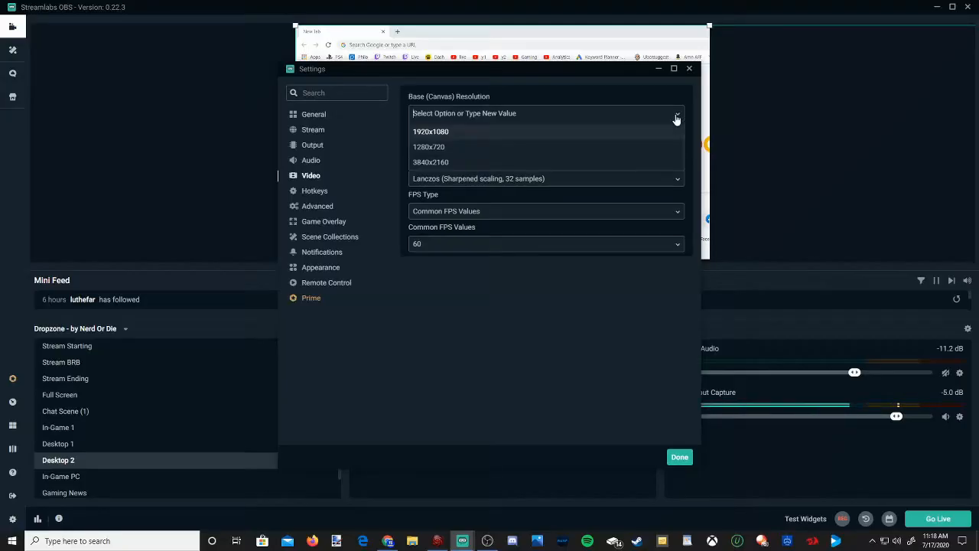
click(432, 132)
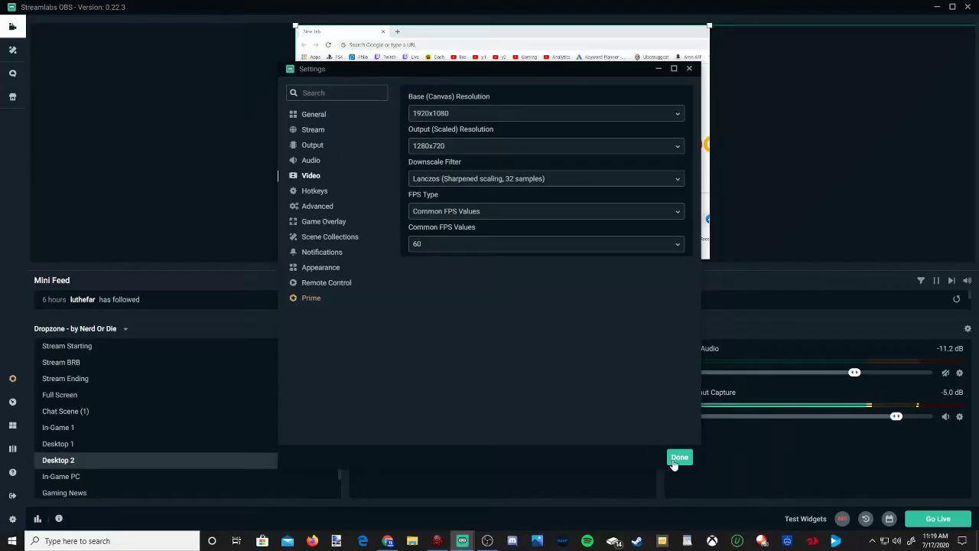
click(679, 456)
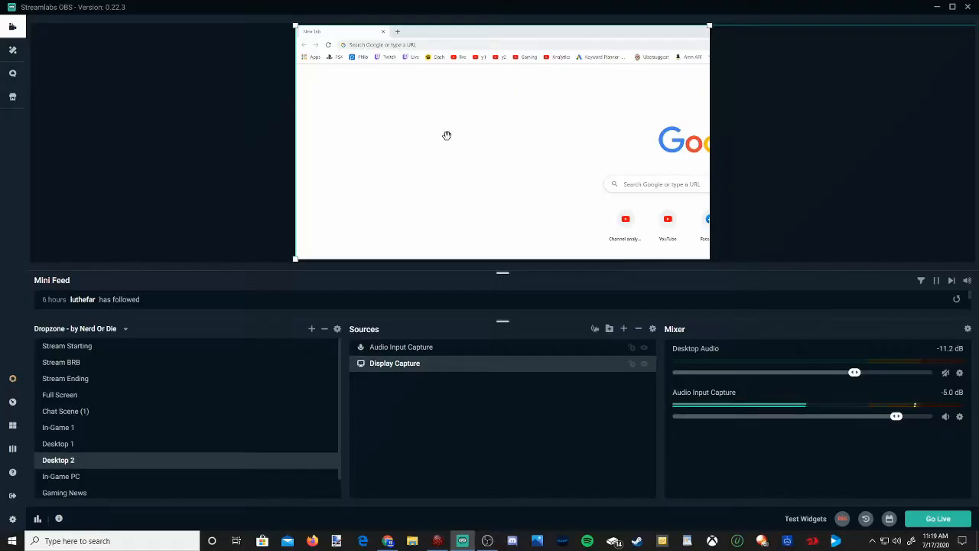
Apply Transform > Fit to Screen so the display capture fills the 1920x1080 canvas.
right_click(447, 140)
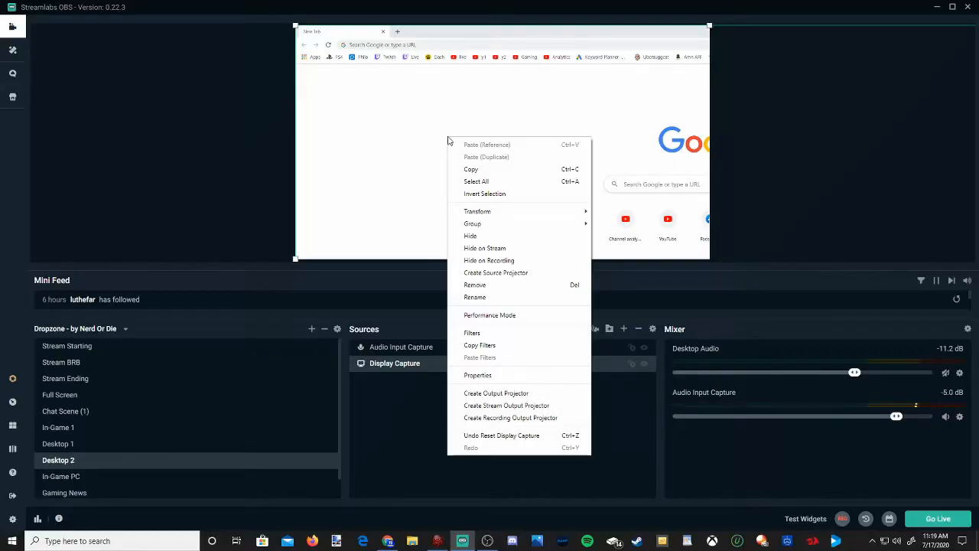
mouse_move(477, 211)
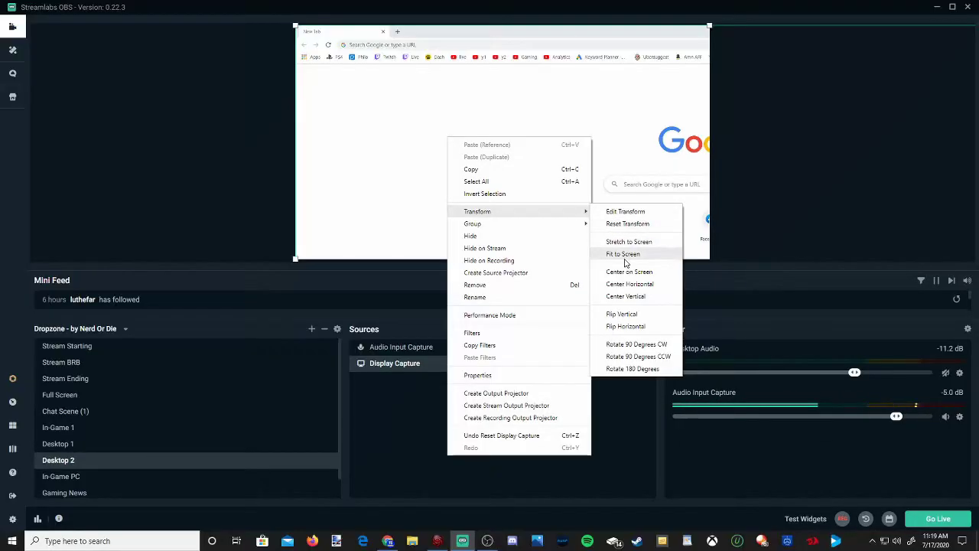
click(621, 254)
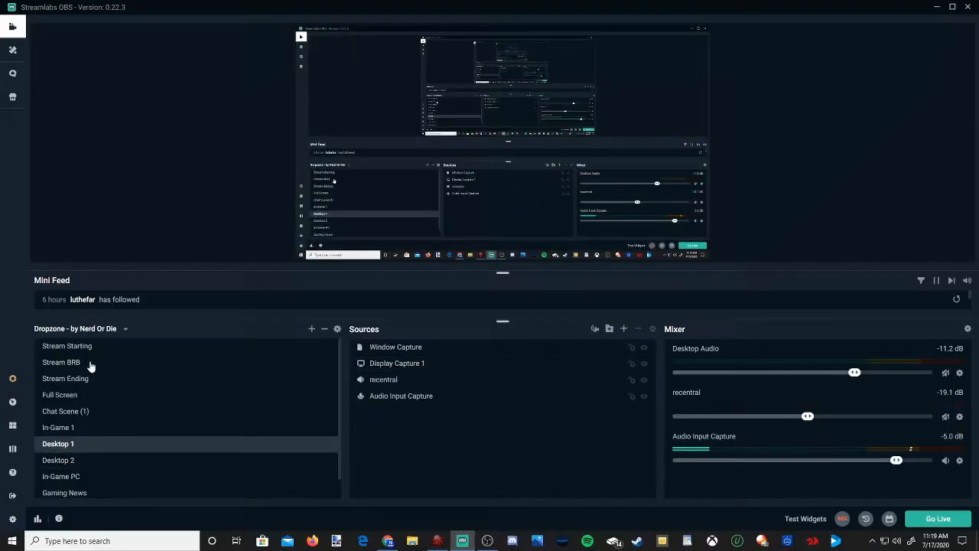
Switch back to the Desktop 2 scene, now showing the whole 4K desktop on the canvas.
click(58, 459)
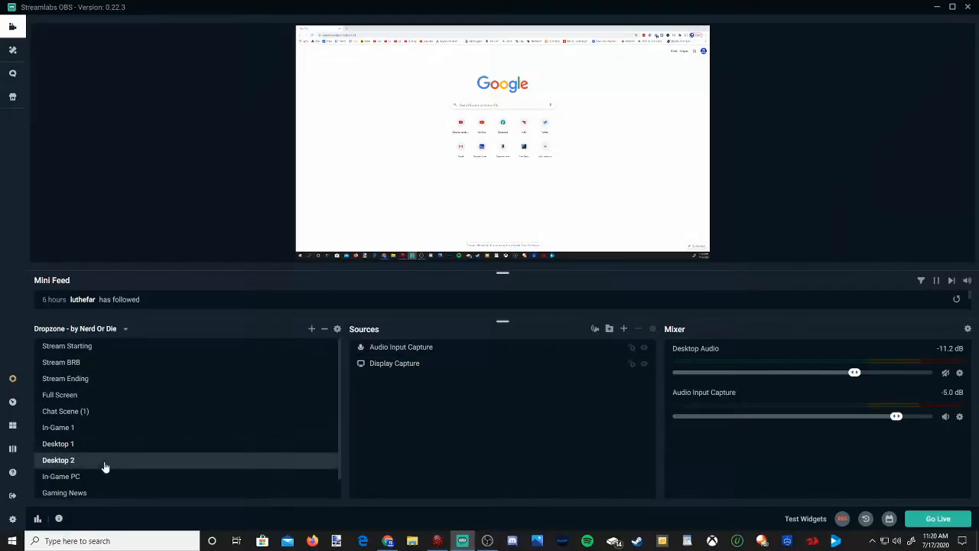